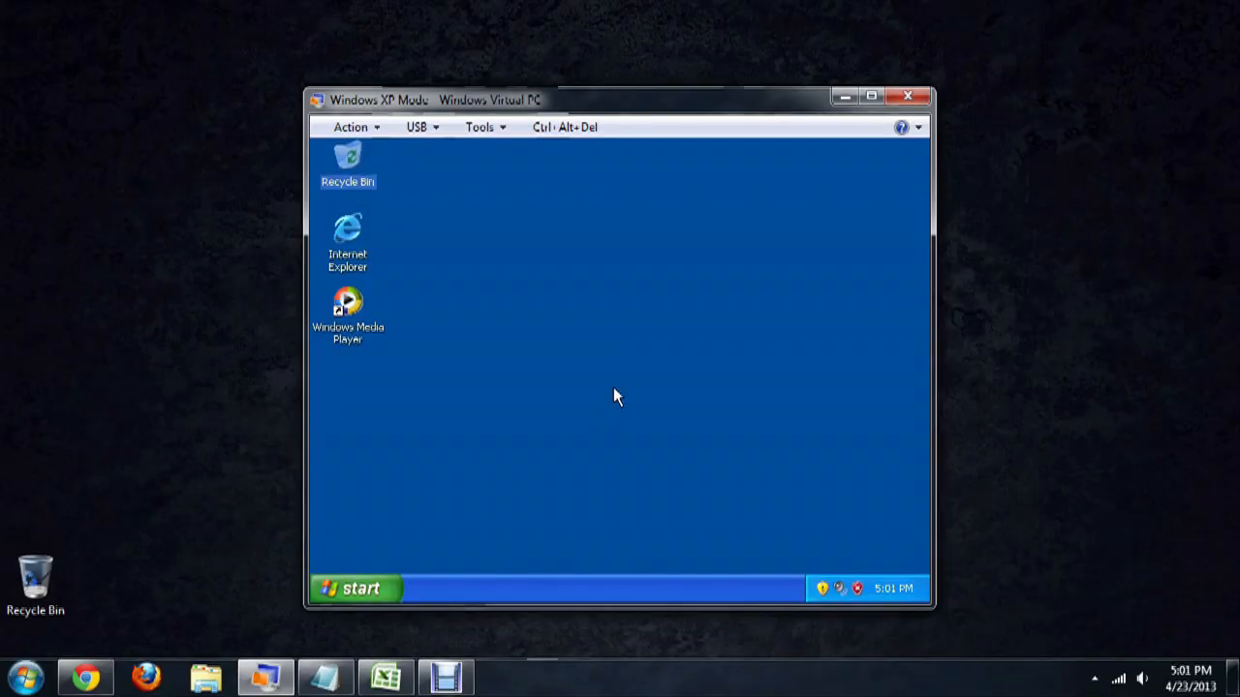
pyautogui.moveTo(542, 297)
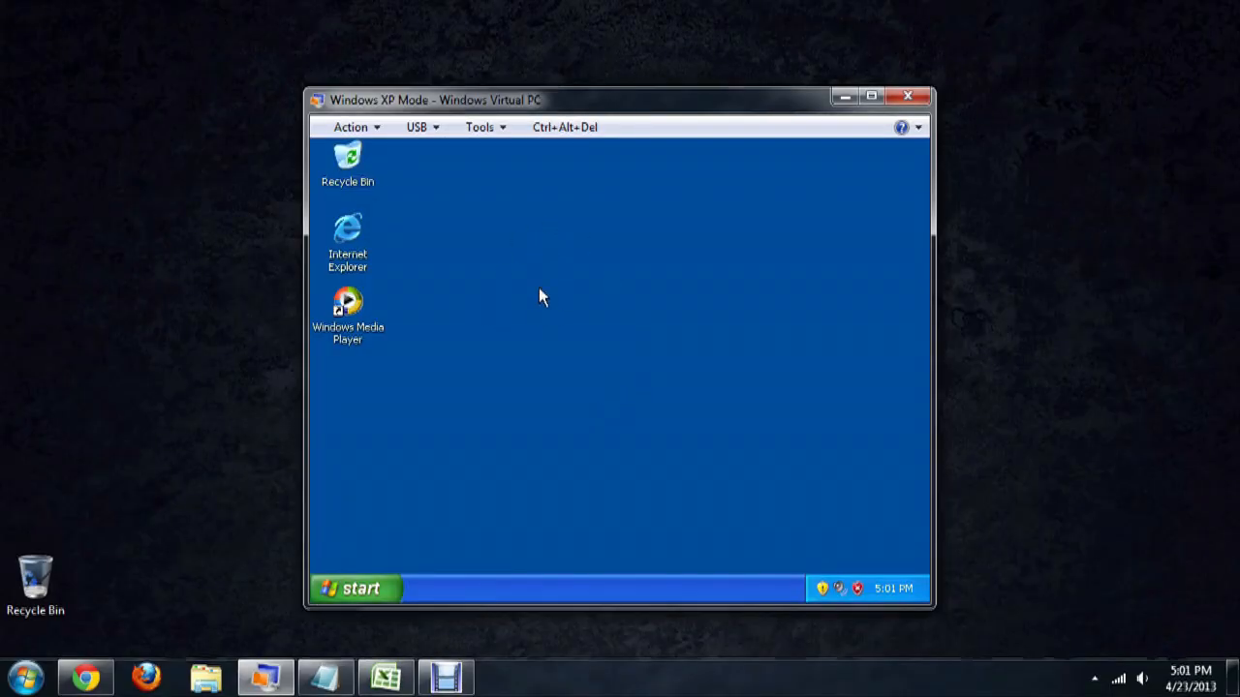
pyautogui.moveTo(375, 131)
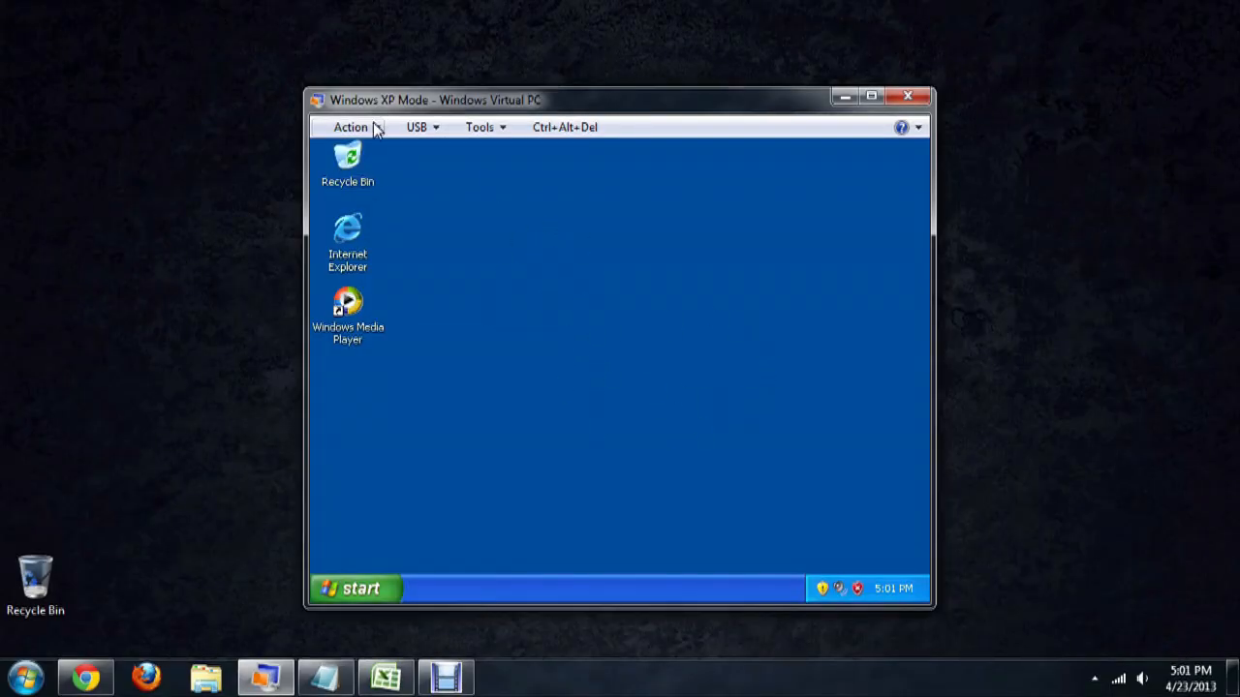
# Switch the XP Mode virtual machine to full screen, then restore its normal window.
pyautogui.click(350, 126)
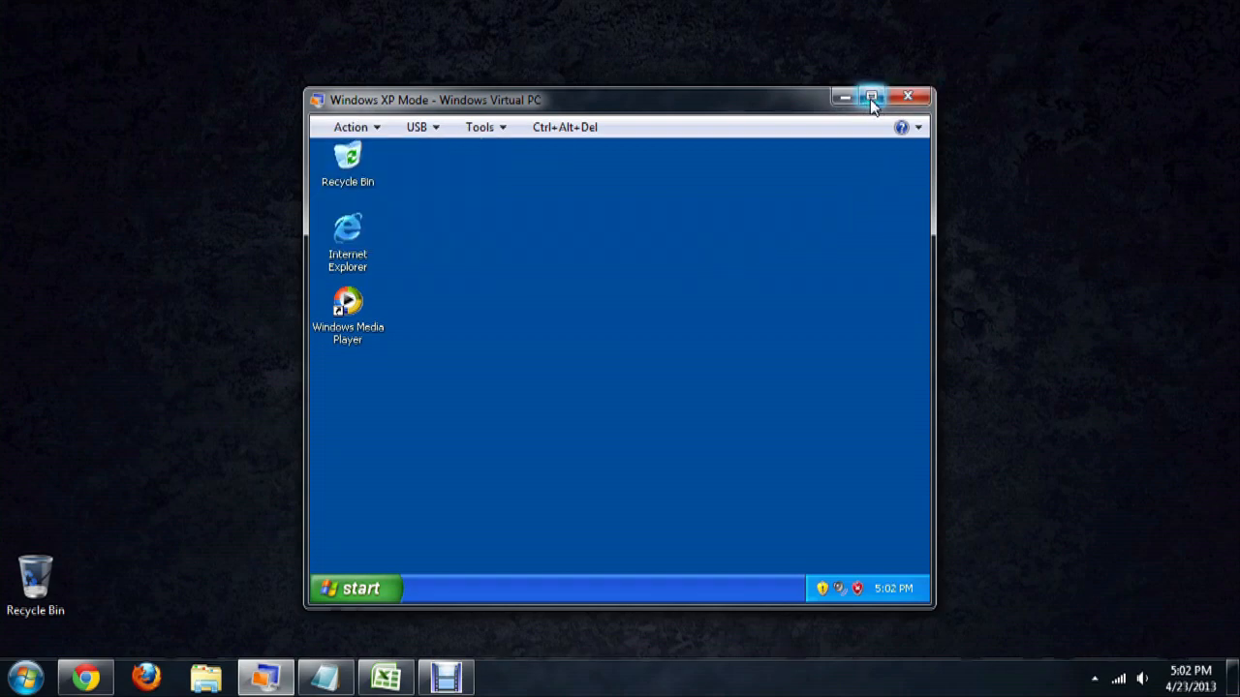
pyautogui.moveTo(870, 96)
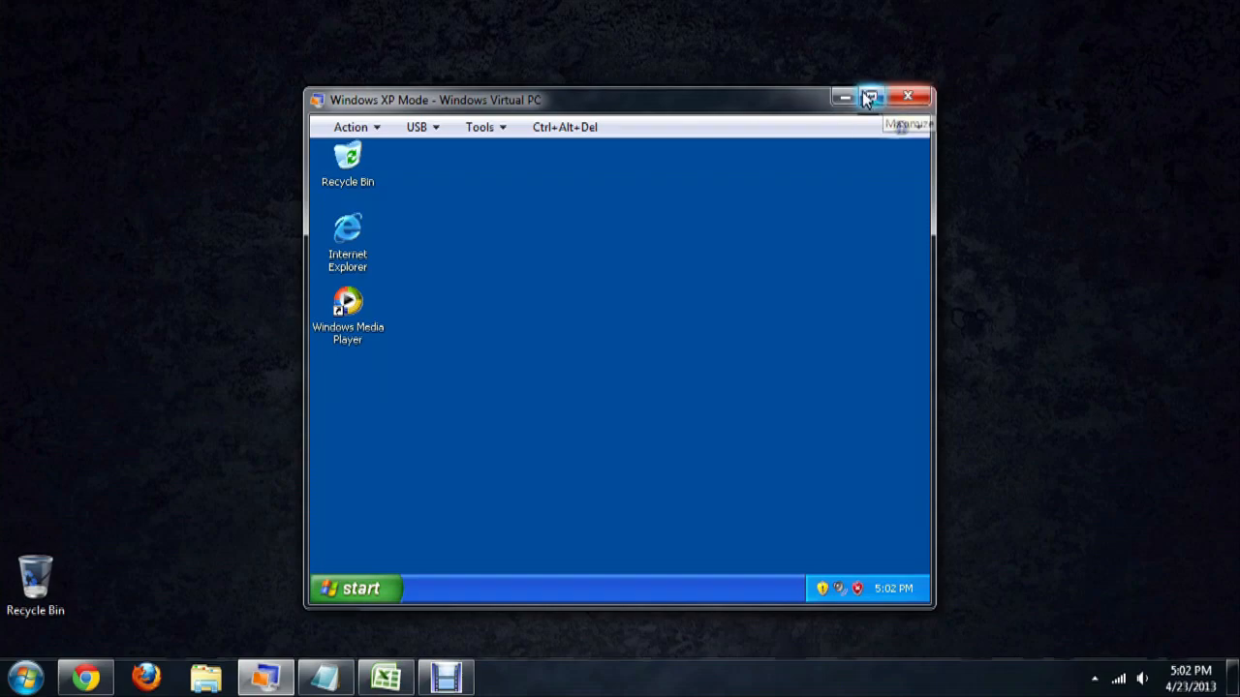
pyautogui.click(869, 99)
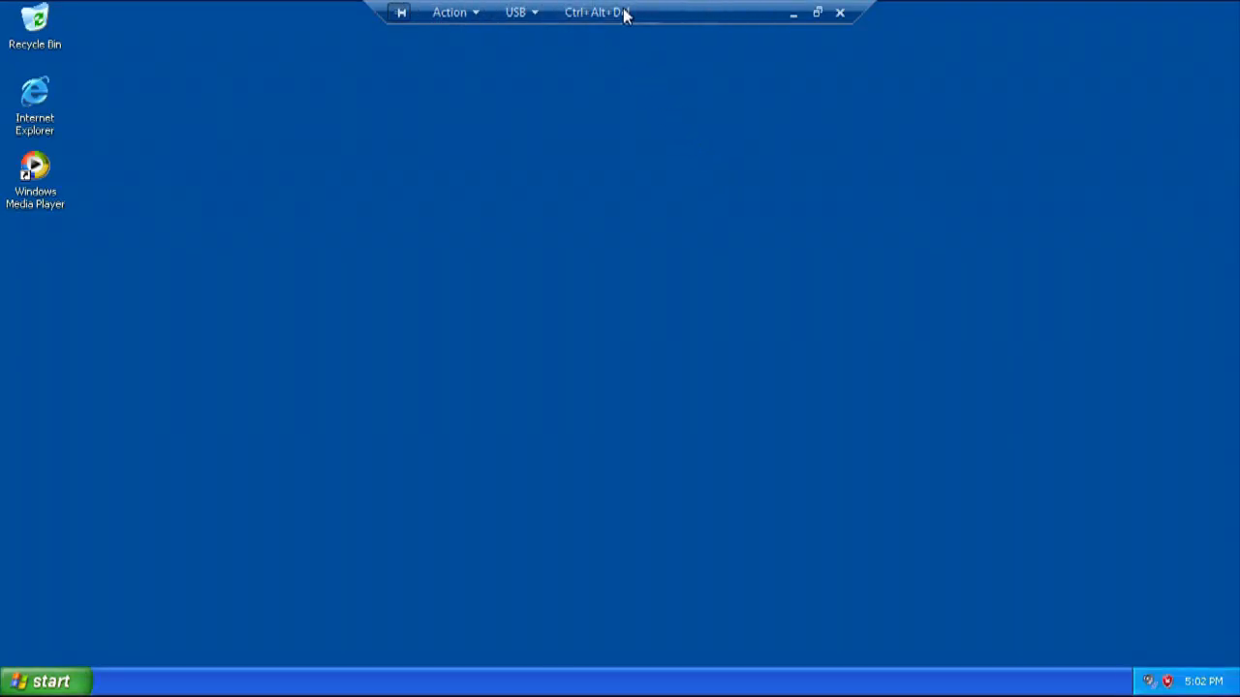
pyautogui.moveTo(659, 211)
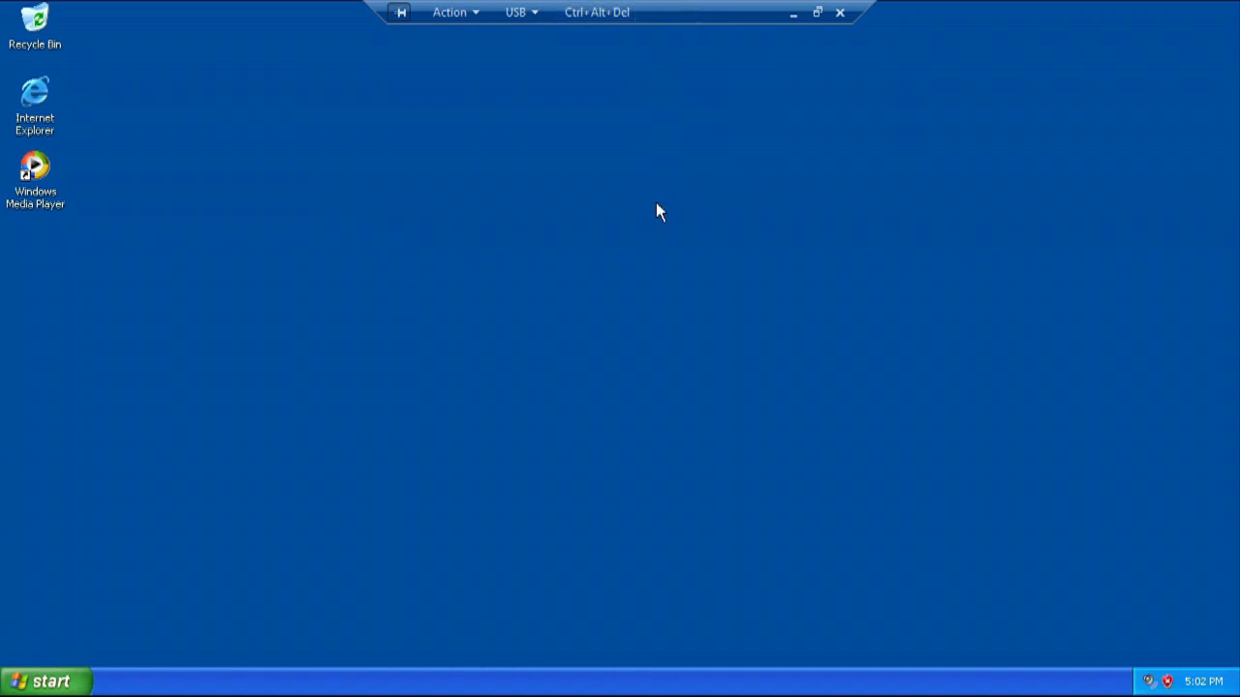
pyautogui.moveTo(609, 182)
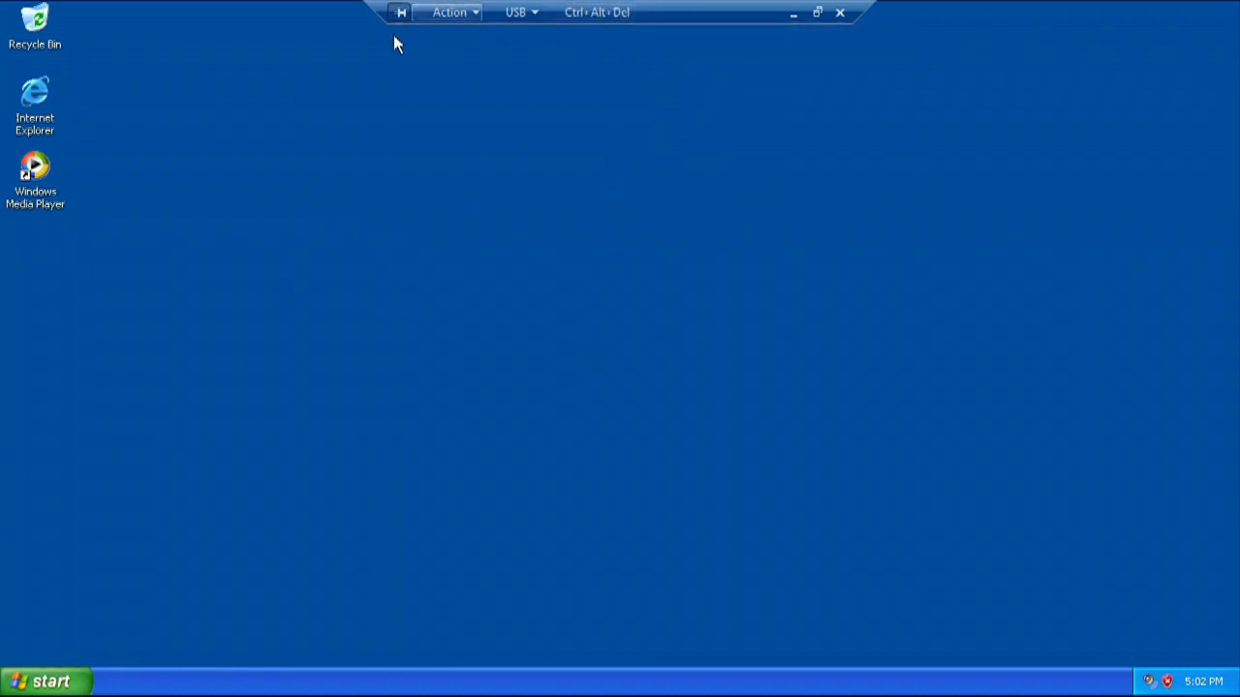
pyautogui.moveTo(399, 12)
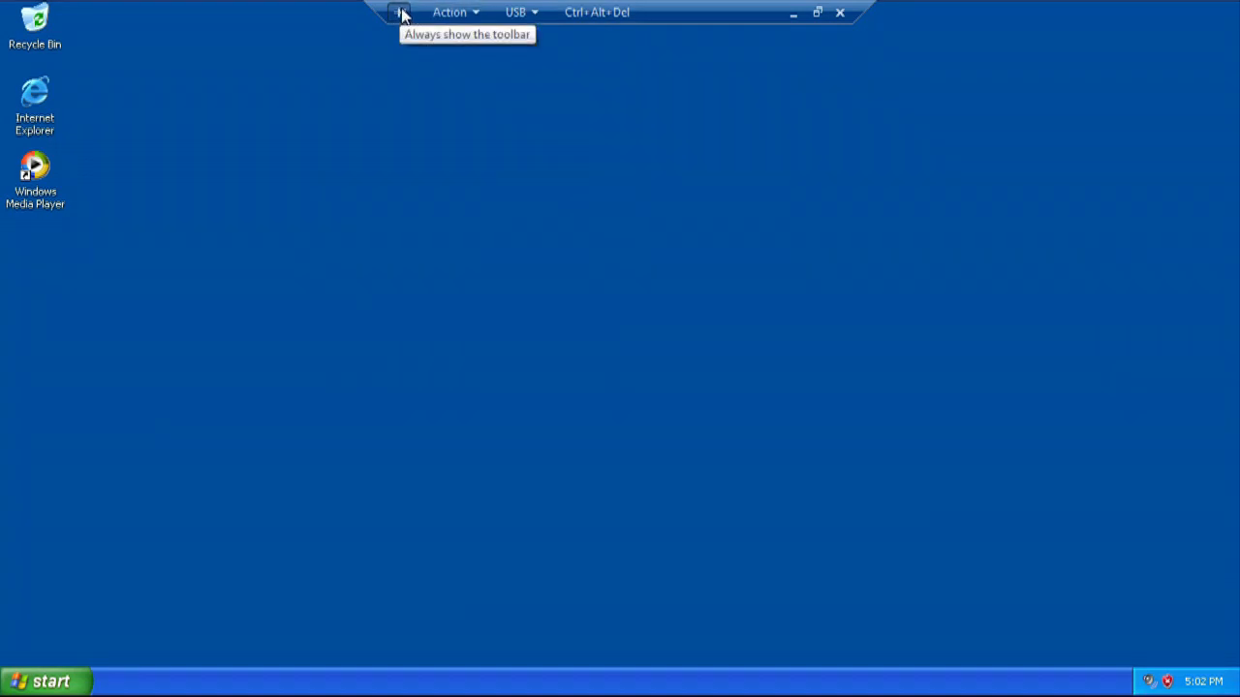
pyautogui.moveTo(847, 247)
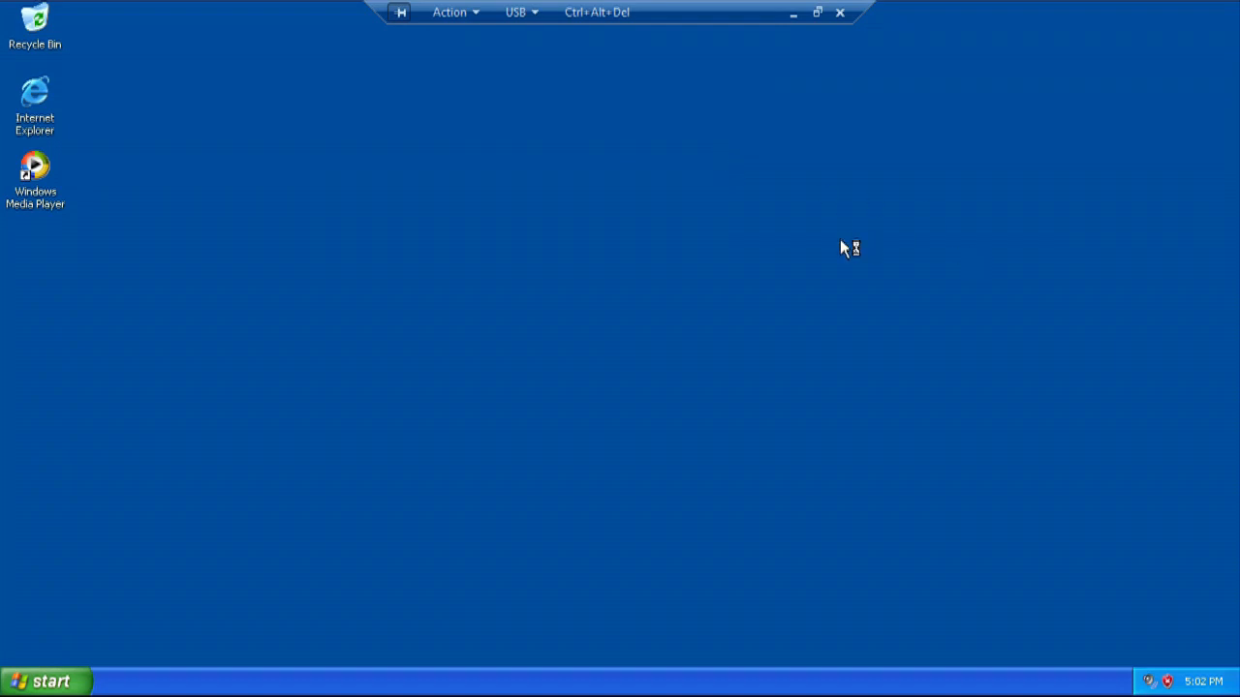
pyautogui.moveTo(816, 11)
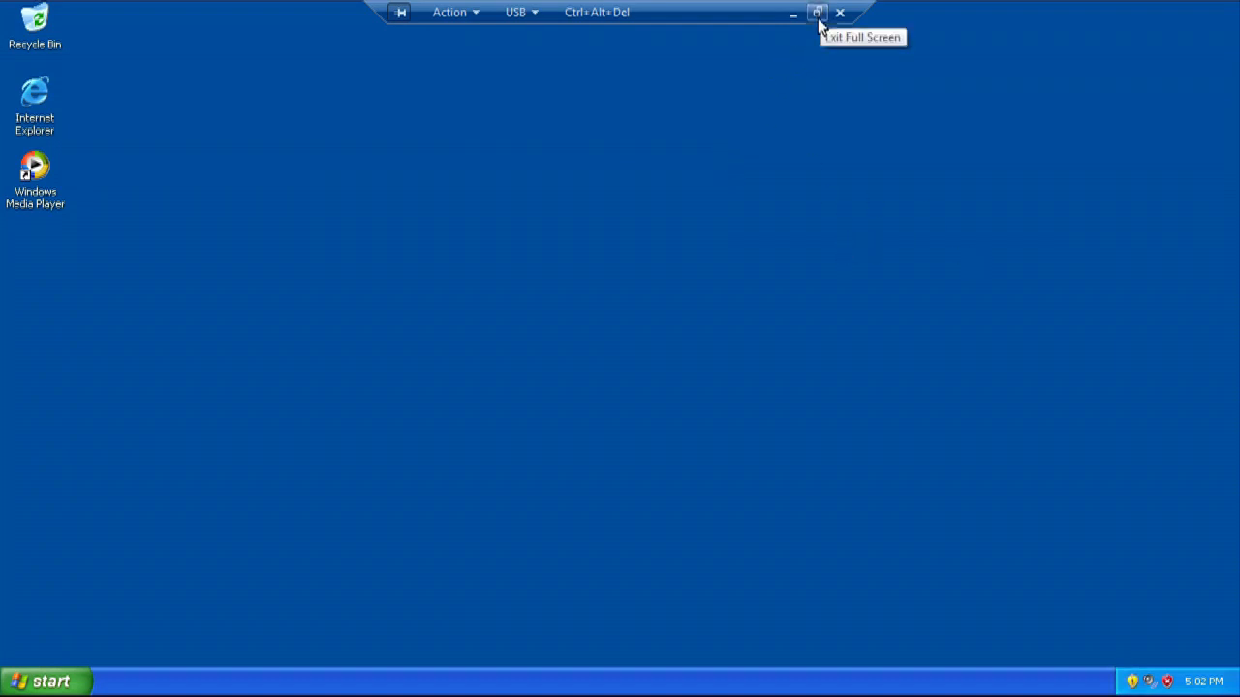
pyautogui.click(817, 12)
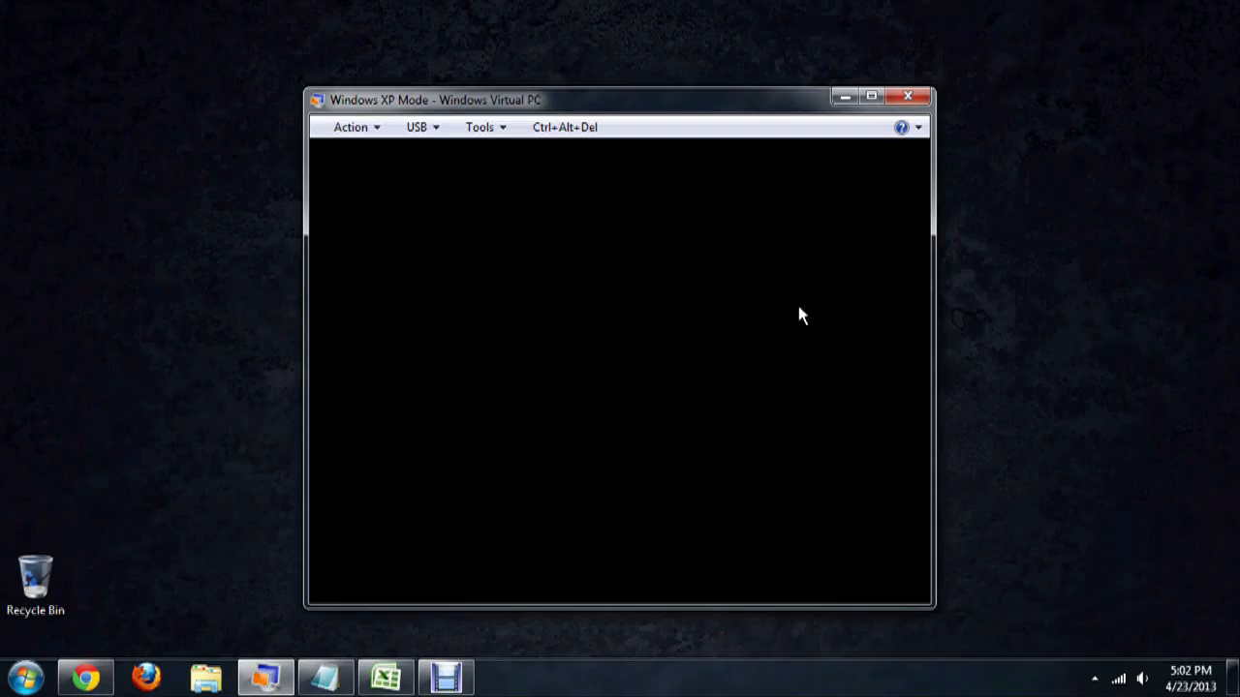